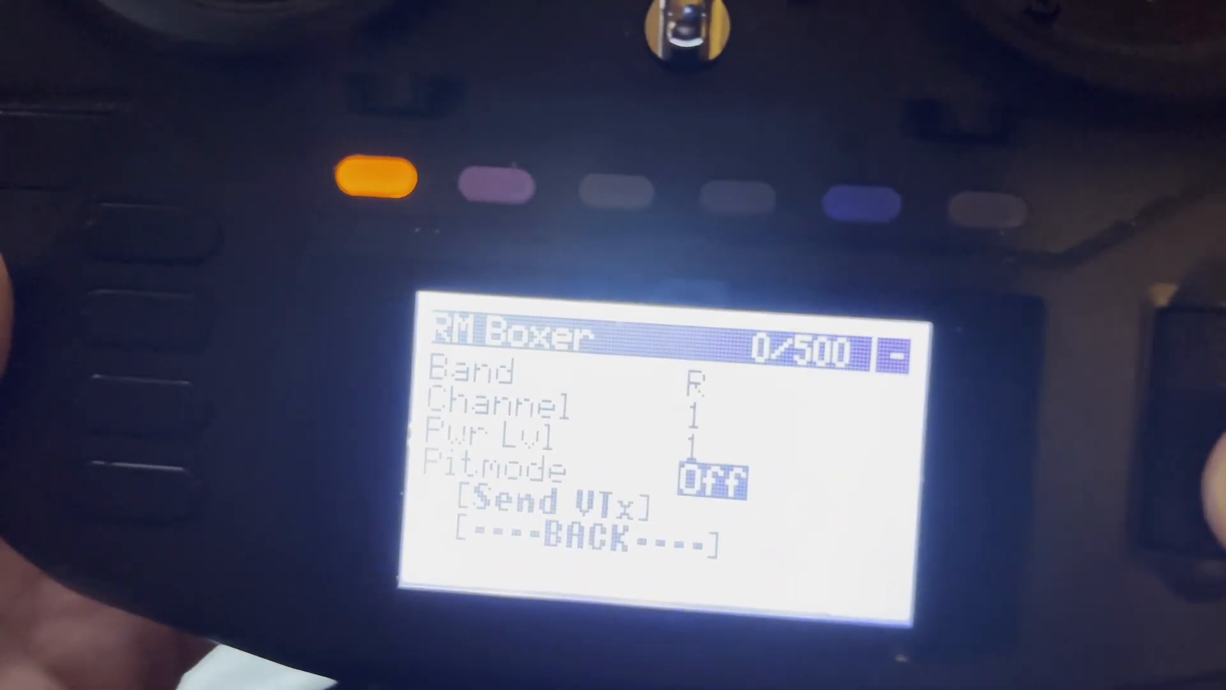
Step: Send the VTX settings (band R, channel 1, power 1, pitmode off) to the drone
left_click(555, 504)
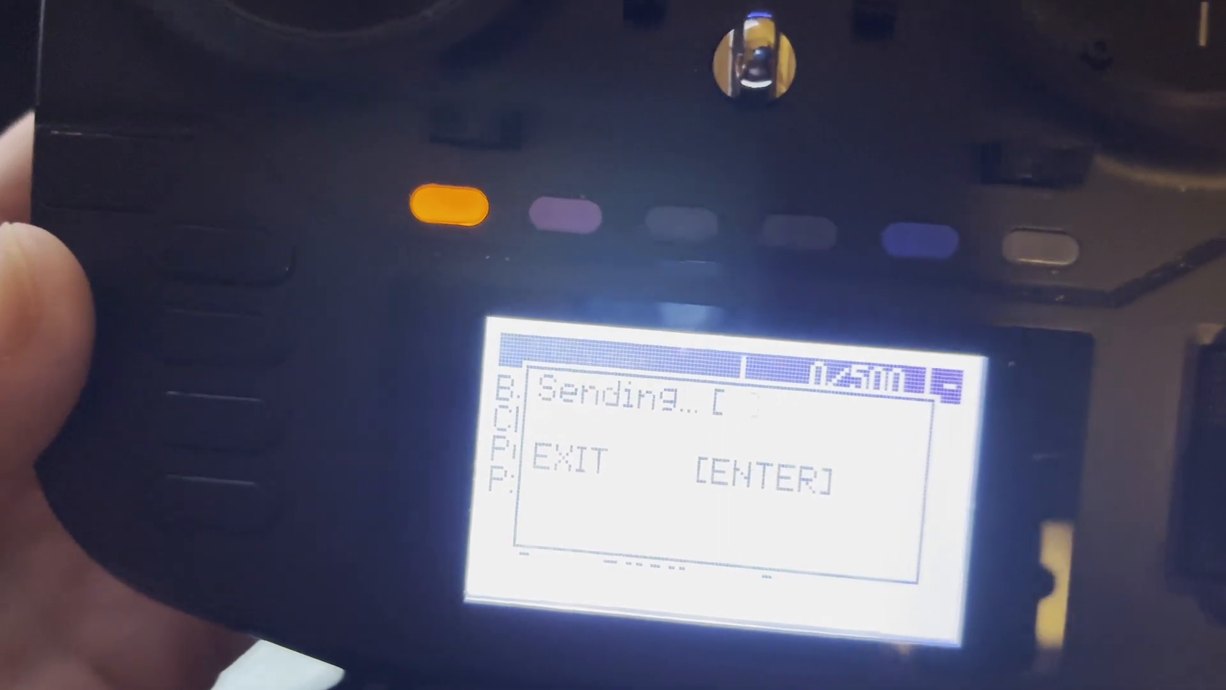